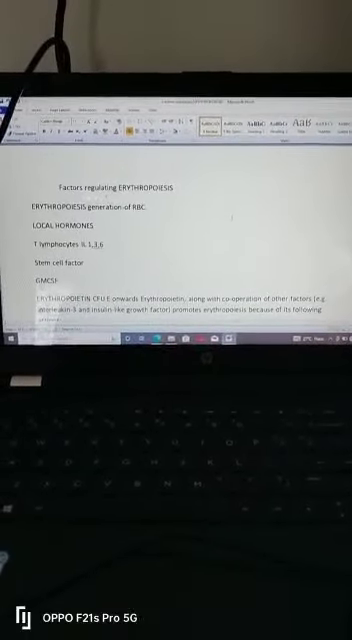
scroll(down, 3)
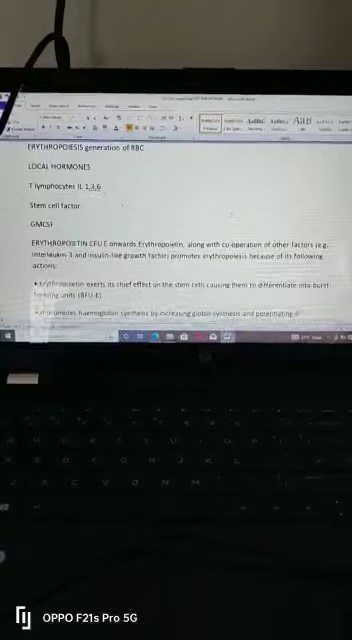
scroll(down, 3)
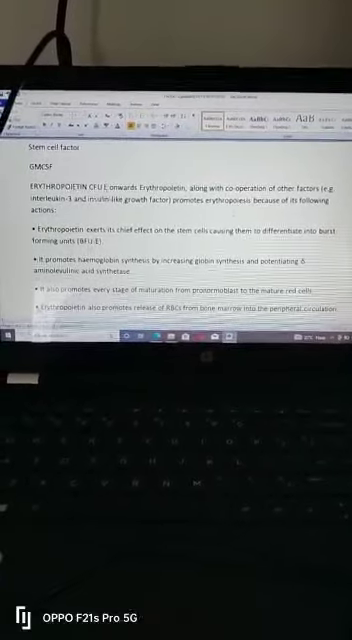
scroll(down, 3)
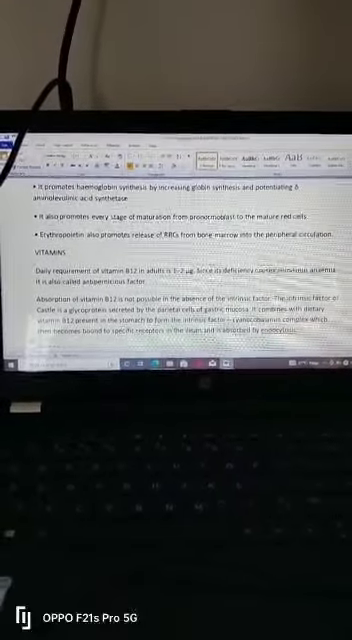
scroll(down, 3)
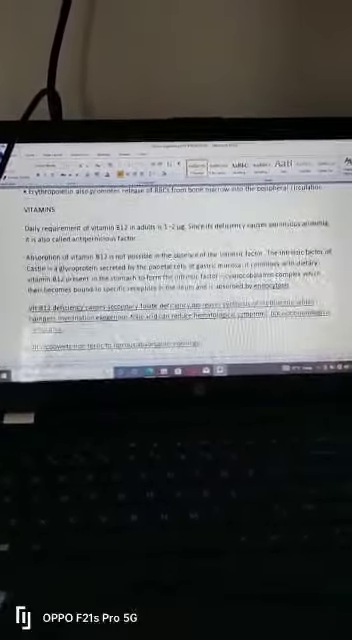